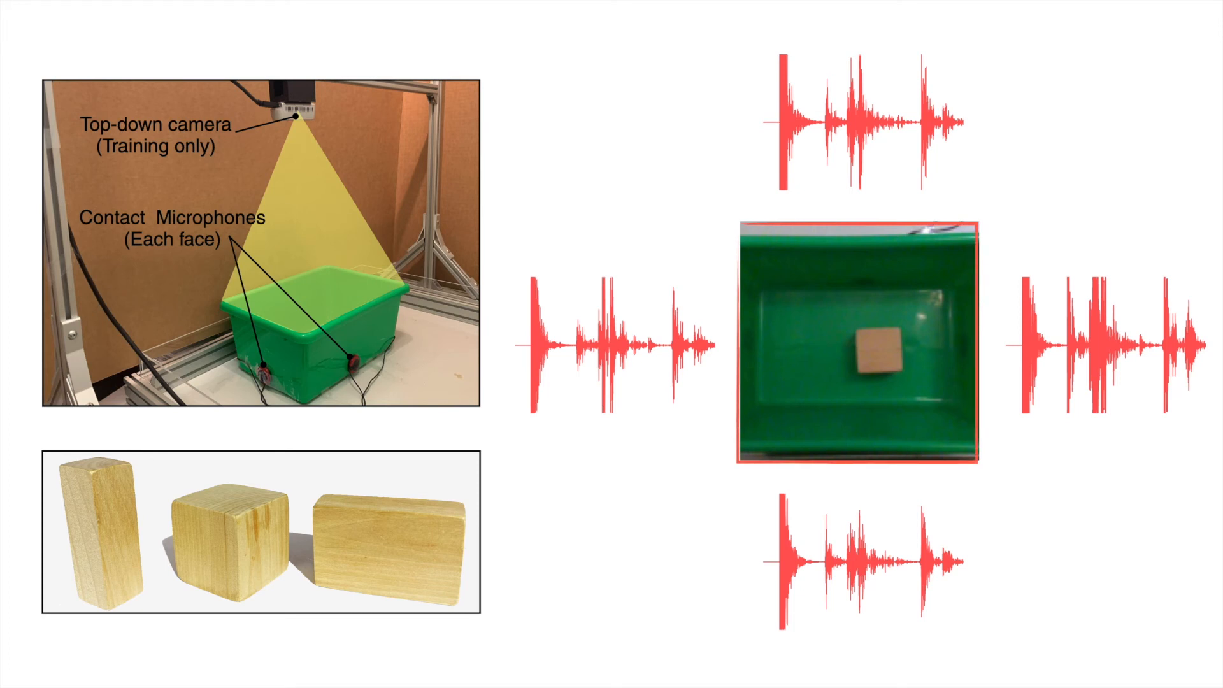
key(Right)
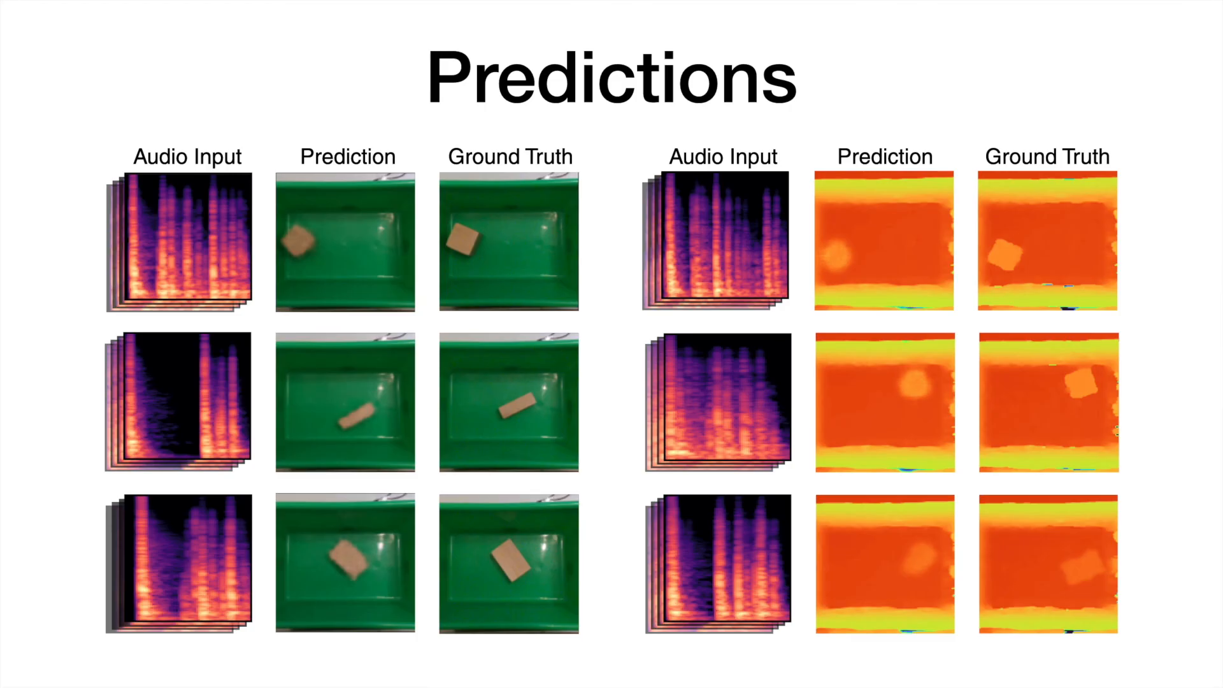